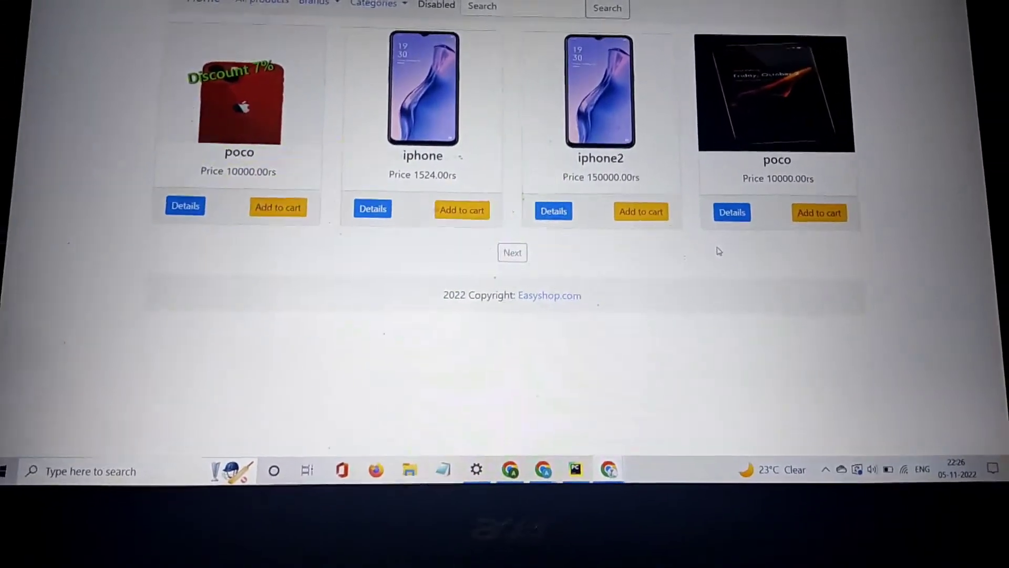
Step: Filter the grid by a category showing only iphone3 (150050 rs) and poco (10000 rs)
{"action": "scroll", "scroll_direction": "down", "scroll_amount": 3}
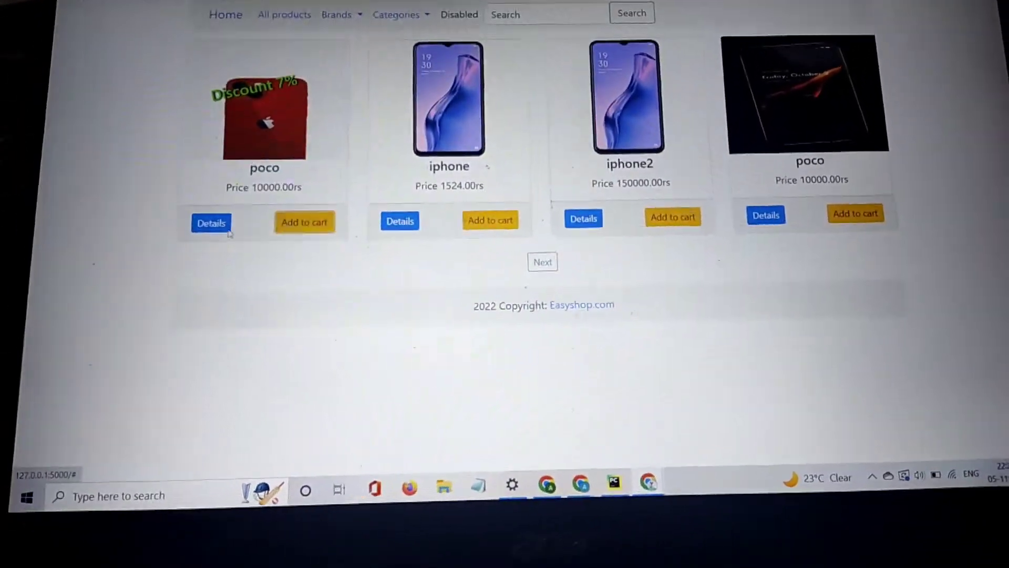
{"action": "left_click", "coordinate": [211, 221]}
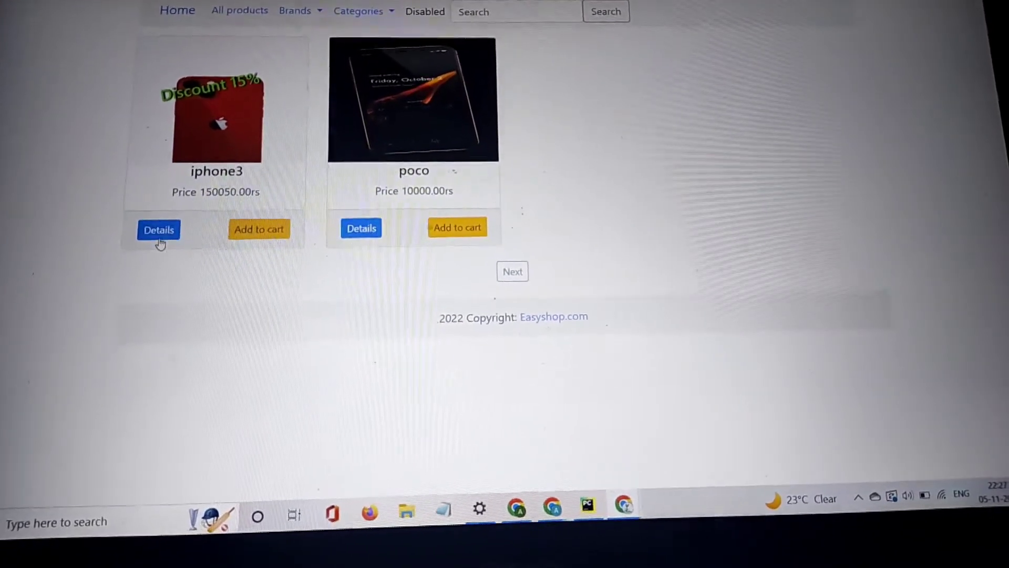
Step: Reset to all products, then filter by brand to list poco, iphone2 and iphone
{"action": "left_click", "coordinate": [358, 10]}
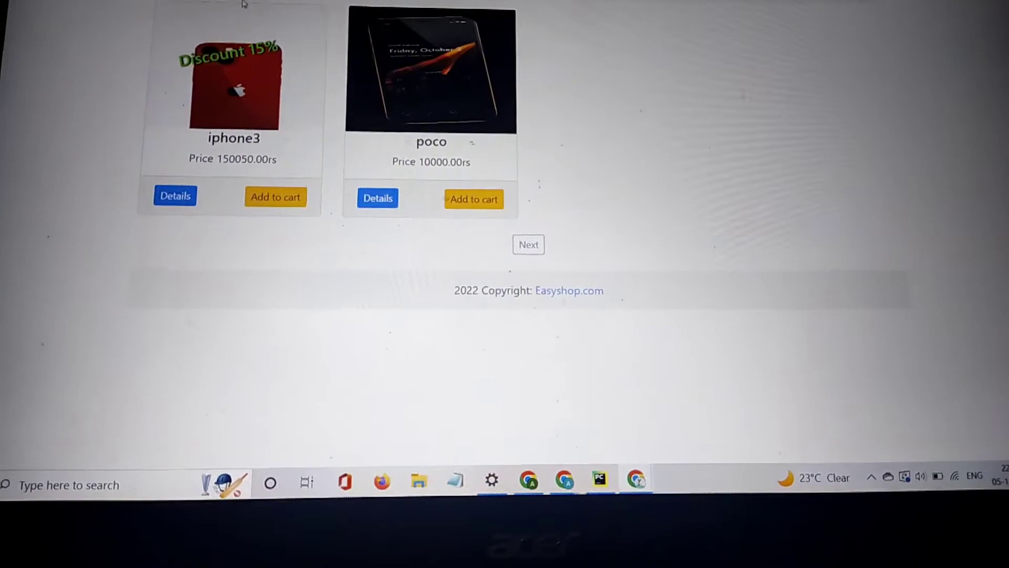
{"action": "left_click", "coordinate": [527, 244]}
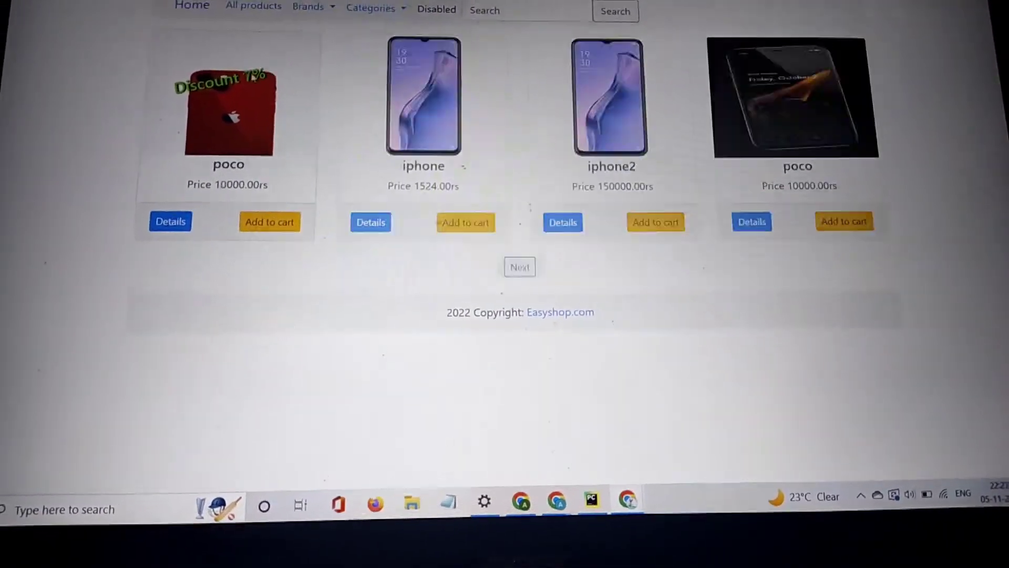
{"action": "left_click", "coordinate": [372, 8]}
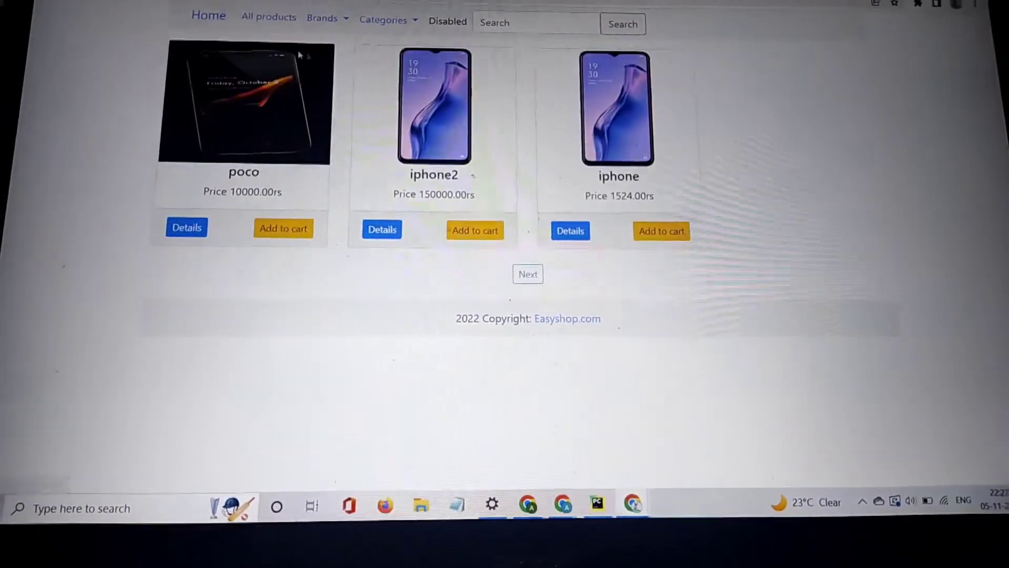
Step: Page to the second product page, which holds only iphone3 at 150050 rs
{"action": "scroll", "scroll_direction": "down", "scroll_amount": 3}
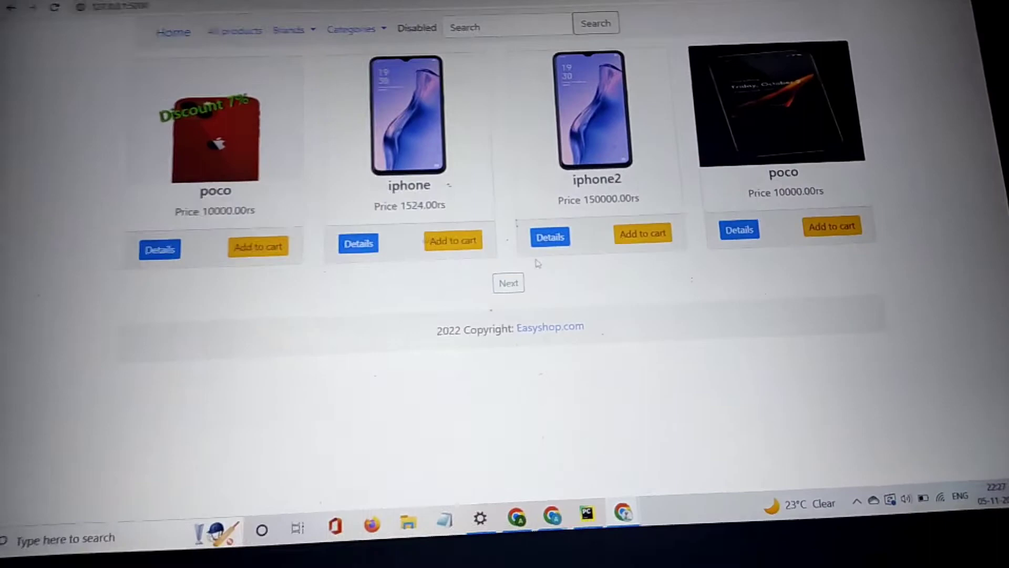
{"action": "left_click", "coordinate": [508, 283]}
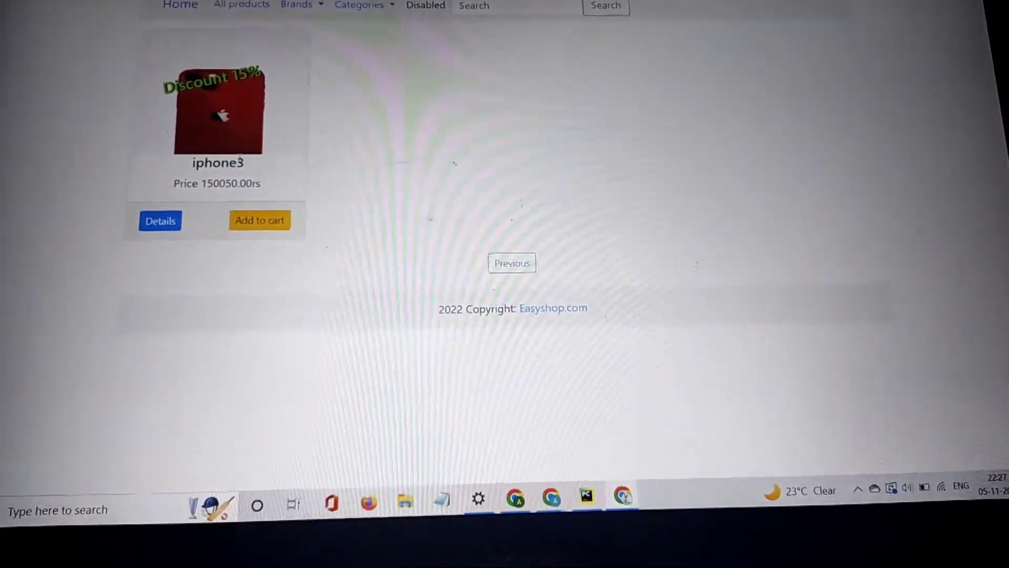